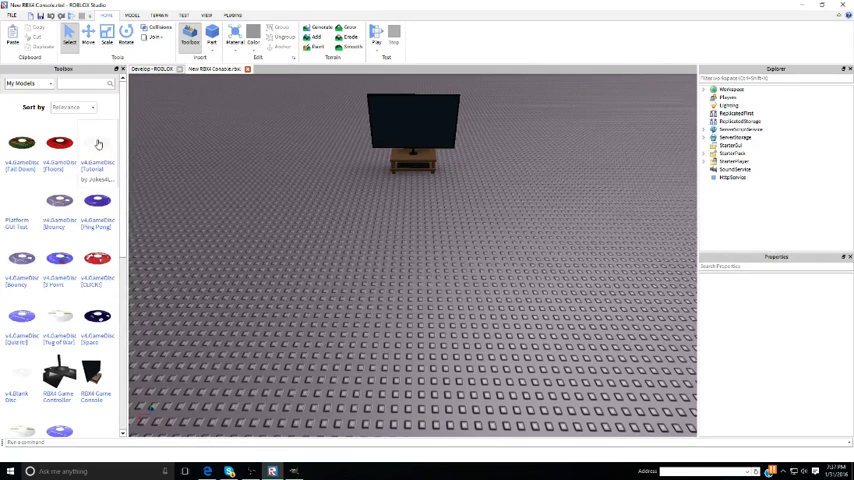
mouse_move(98, 145)
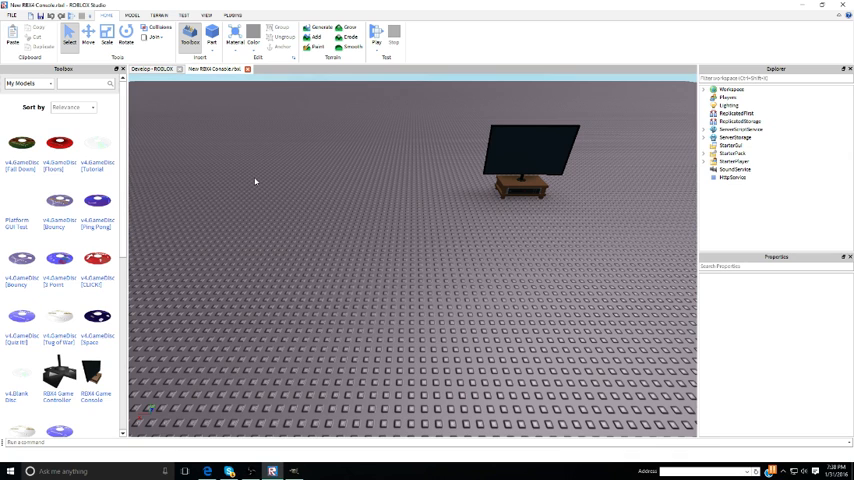
mouse_move(84, 142)
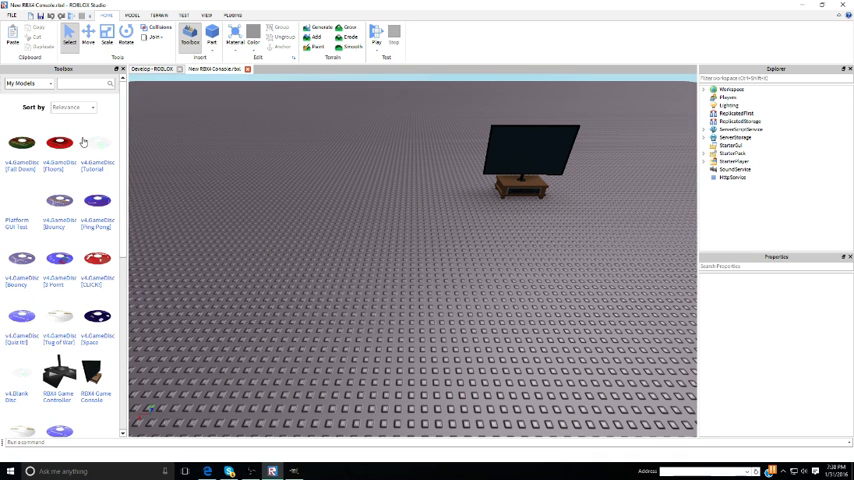